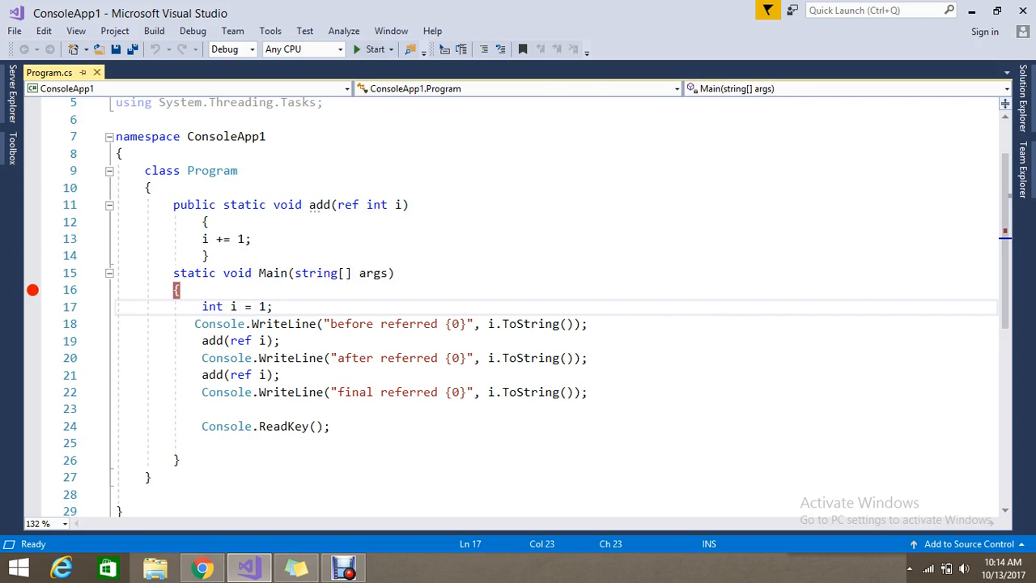
mouse_move(227, 392)
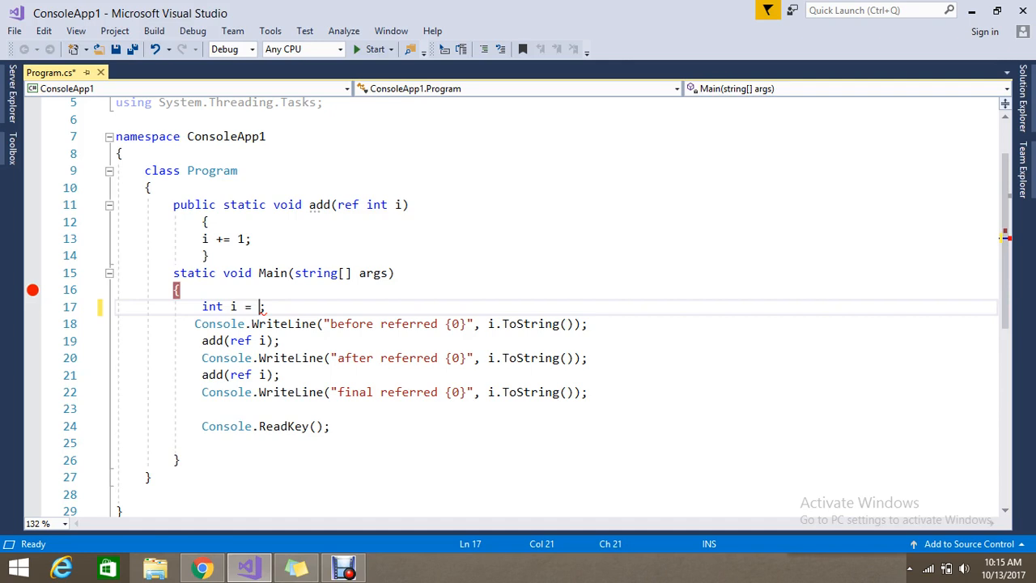
Leave i uninitialised and change add's parameter from ref int to out int.
key(BackSpace)
text(ou)
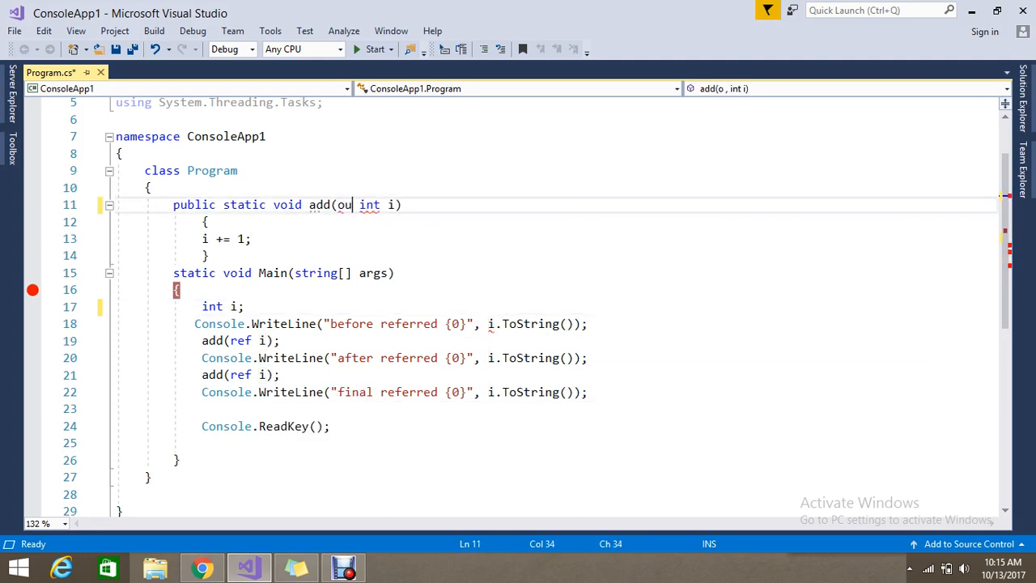
text(t)
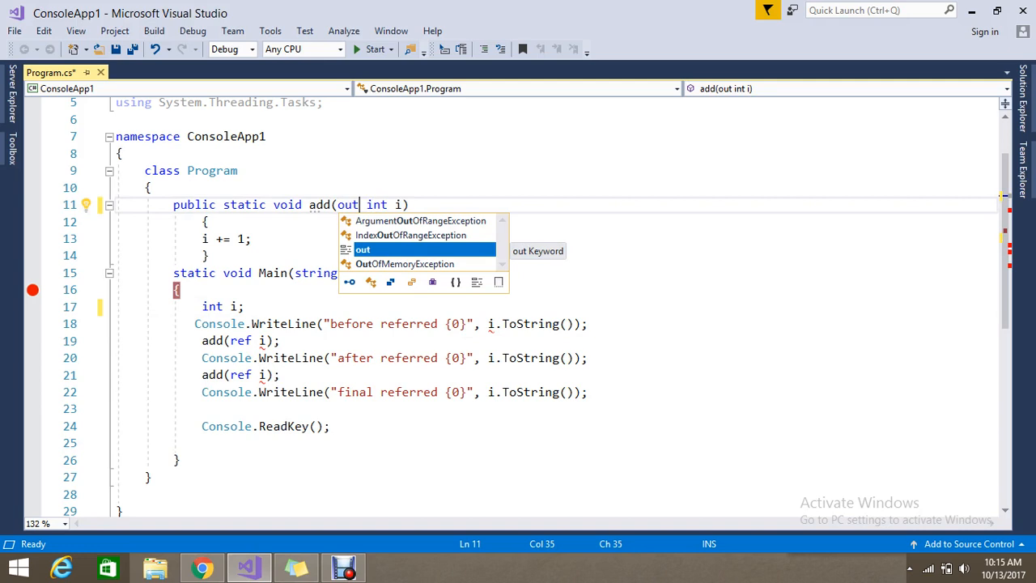
key(escape)
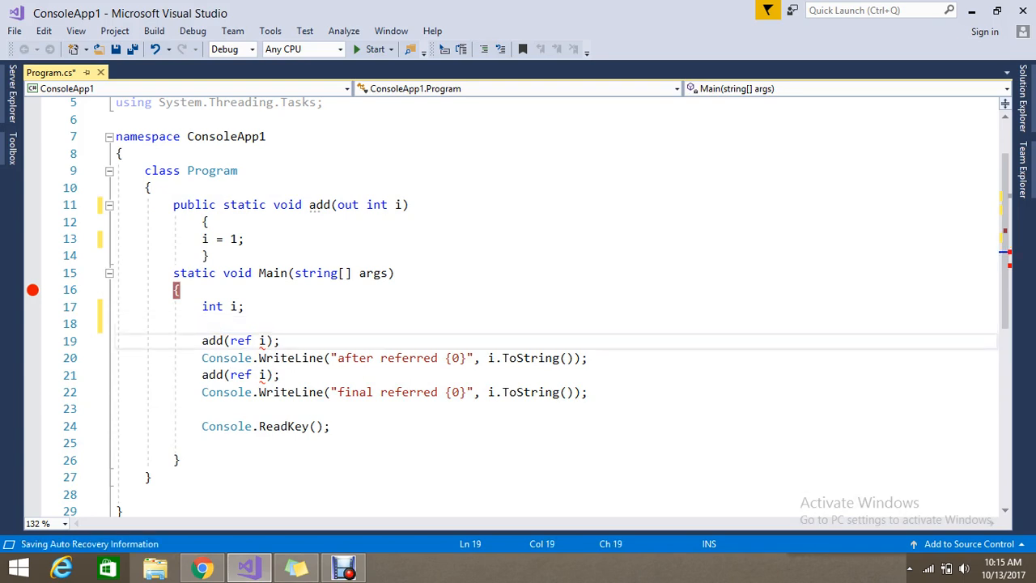
Call add(out i) once in Main, deleting the second add call and 'final referred' WriteLine.
text(ot)
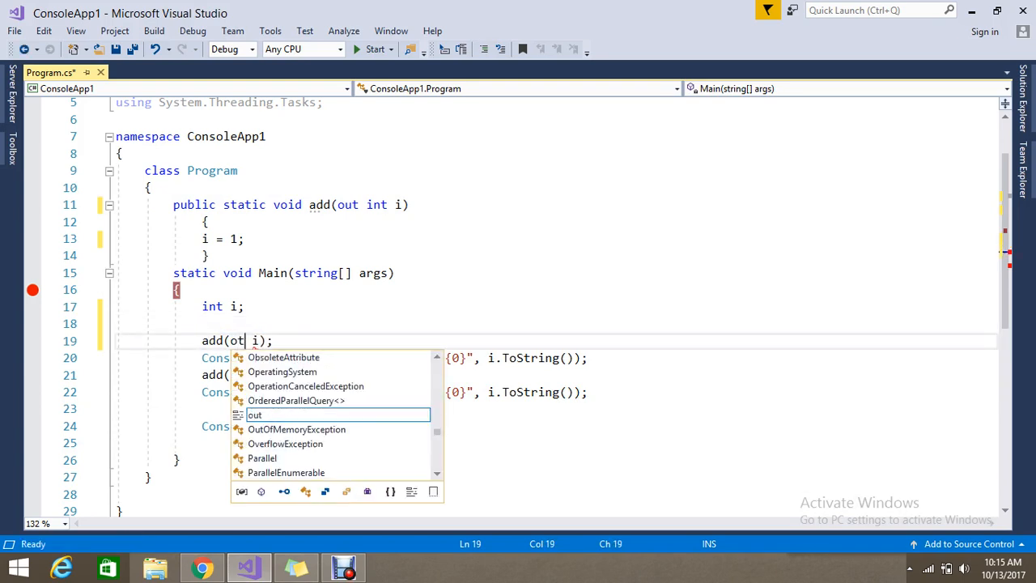
key(backspace)
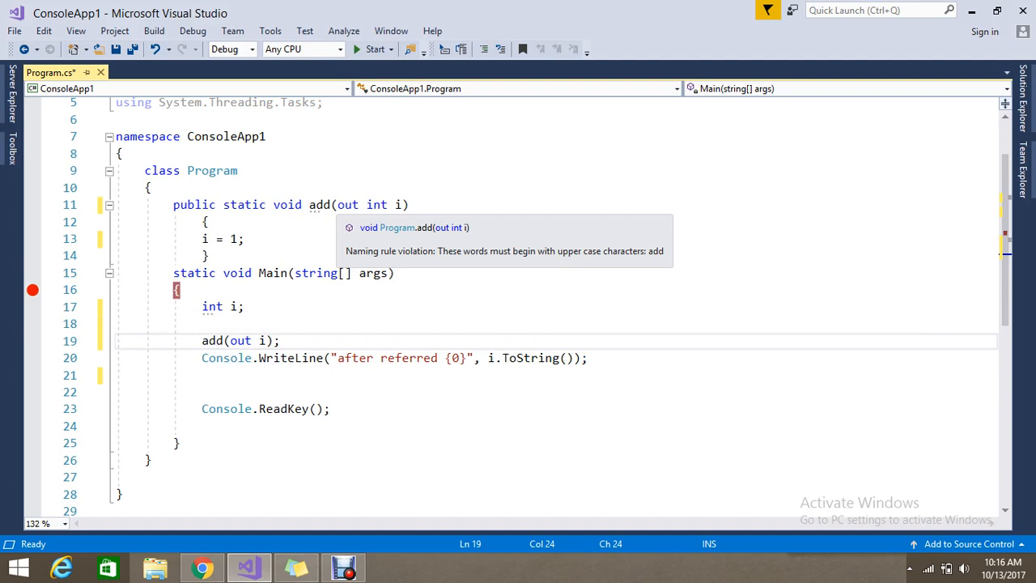
click(320, 204)
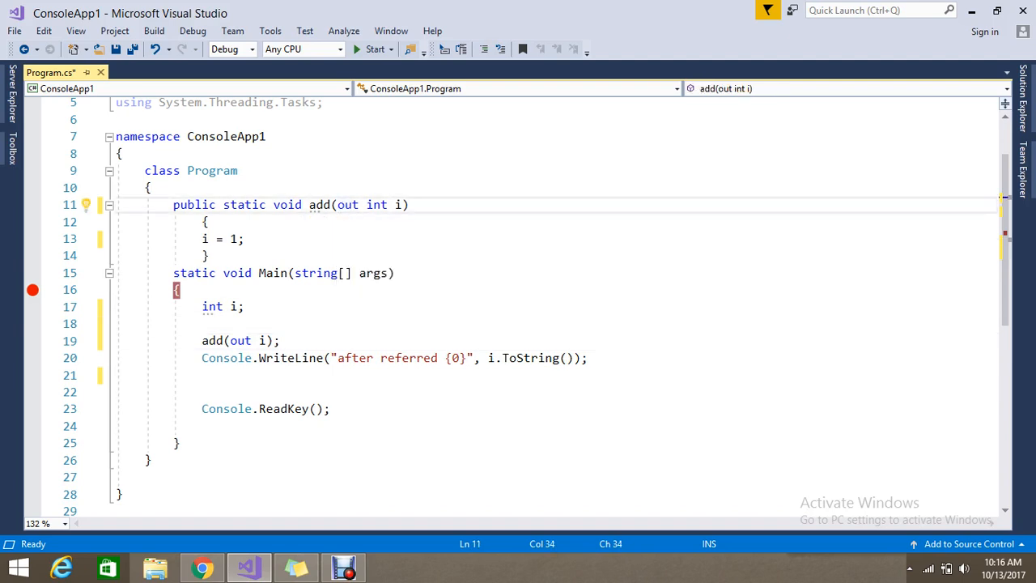
double_click(348, 205)
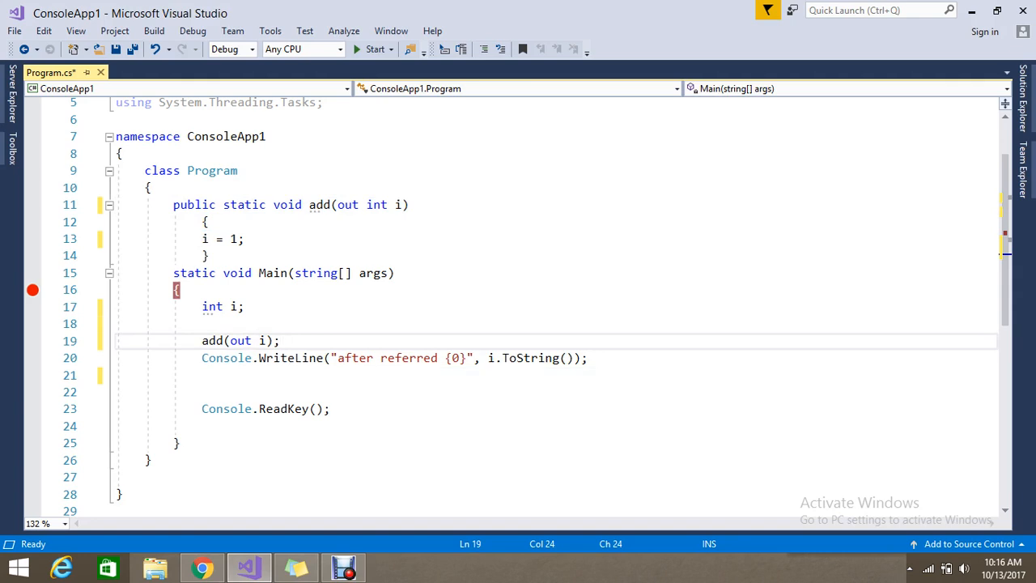
Reword the print message to "after method {0}" and save Program.cs.
double_click(409, 358)
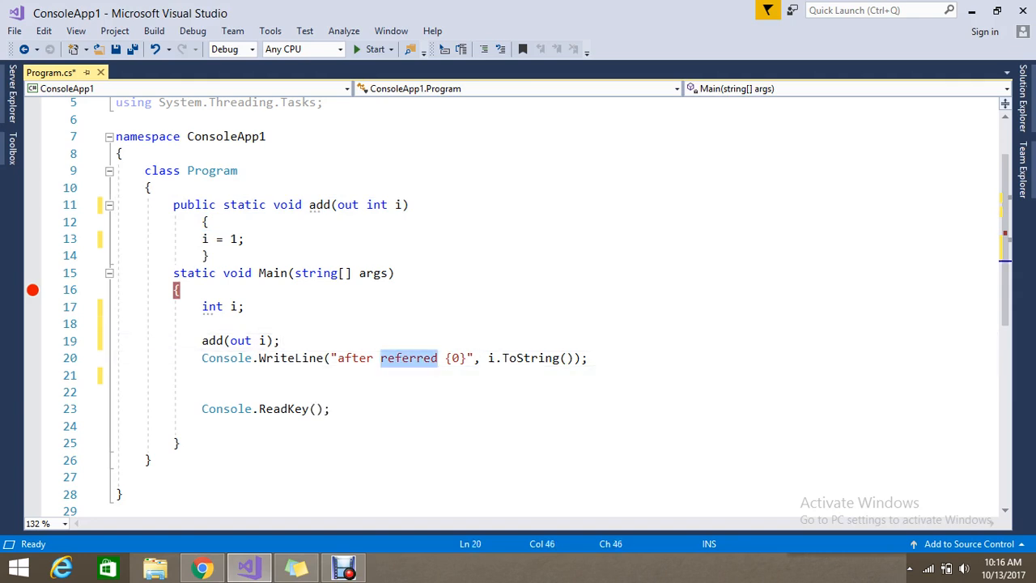
text(methou)
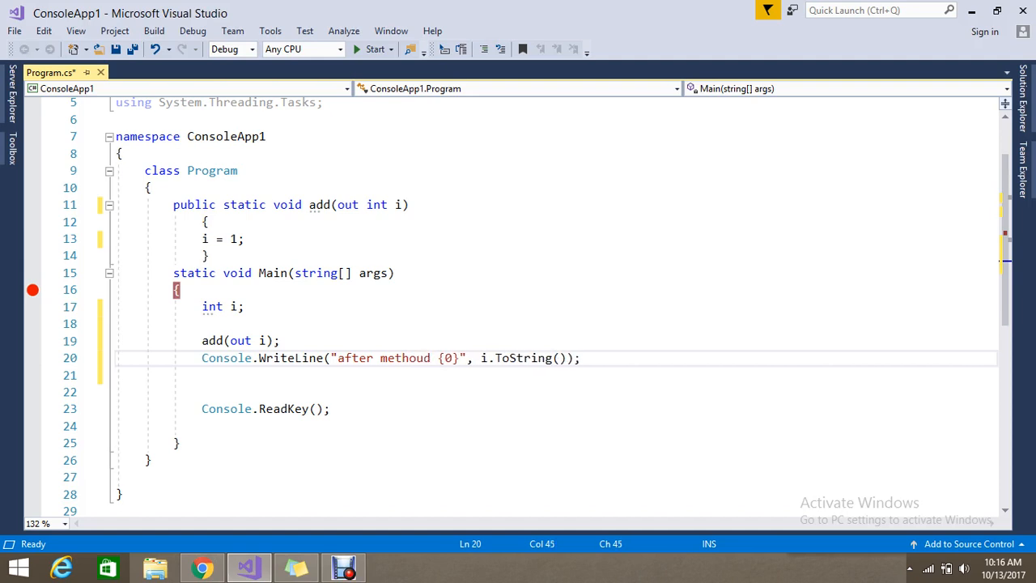
key(Backspace)
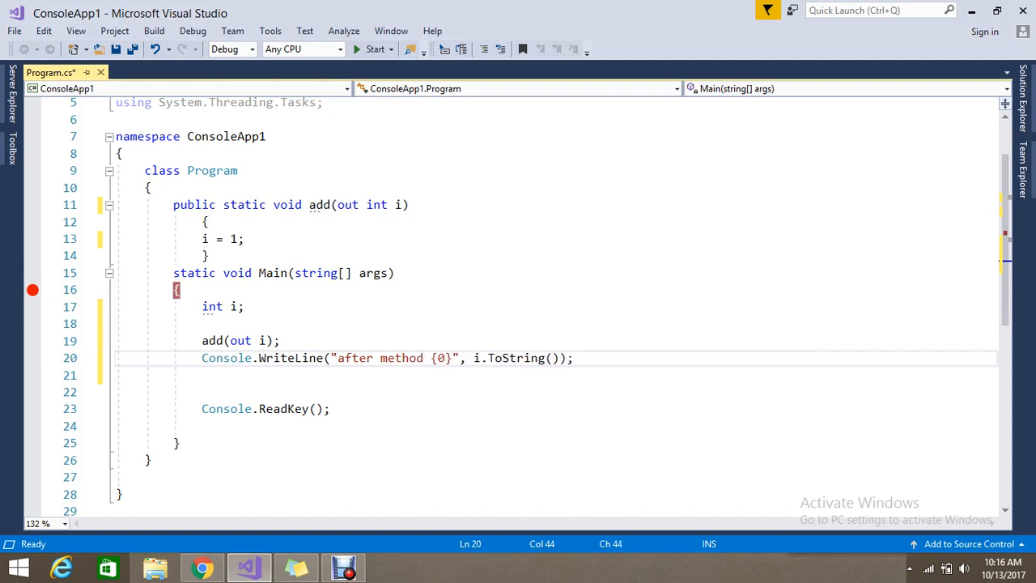
key(ctrl+s)
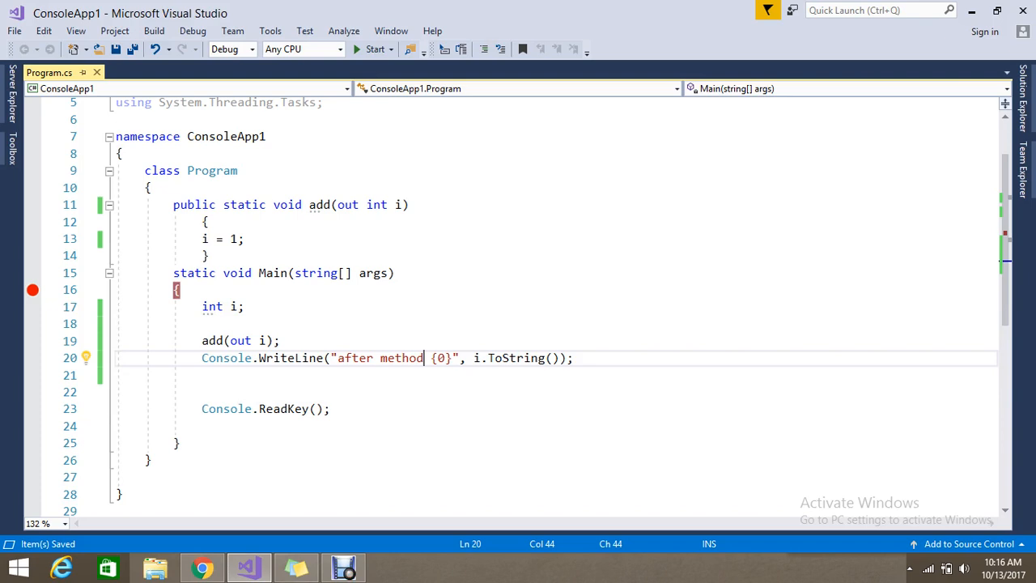
mouse_move(212, 306)
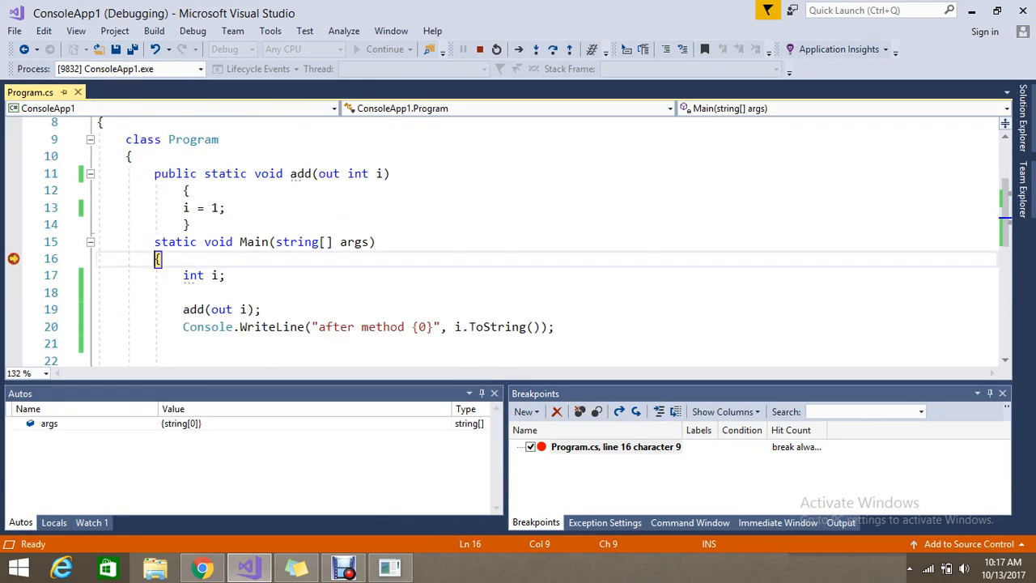
Step into add, watching i go from 0 to 1, then resume execution.
click(536, 49)
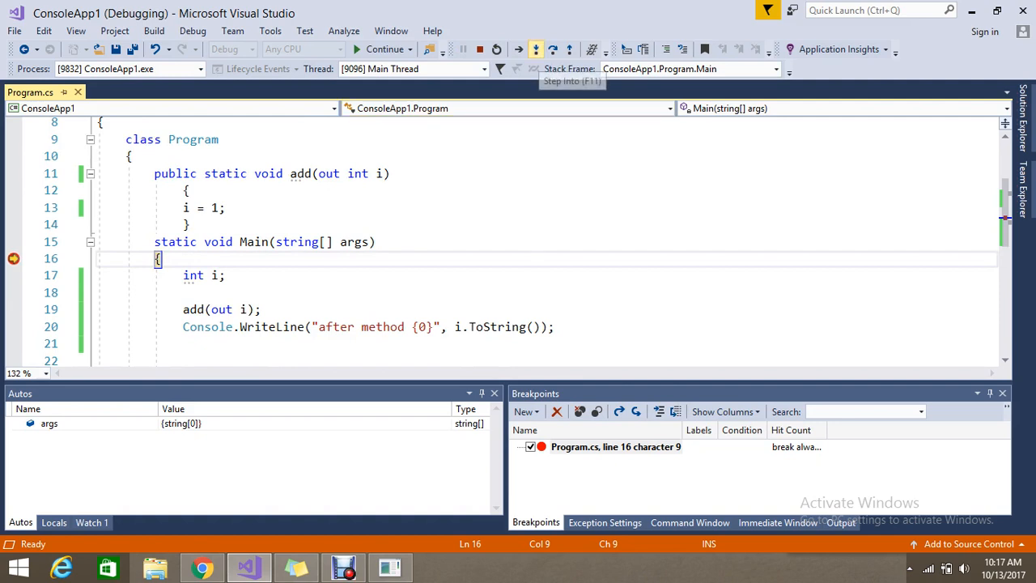
click(536, 49)
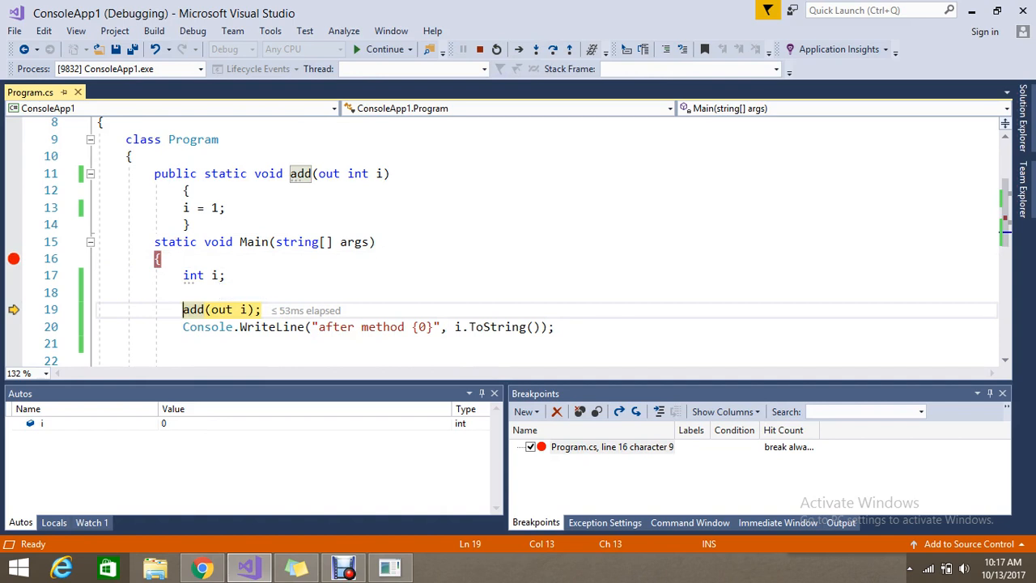
click(536, 49)
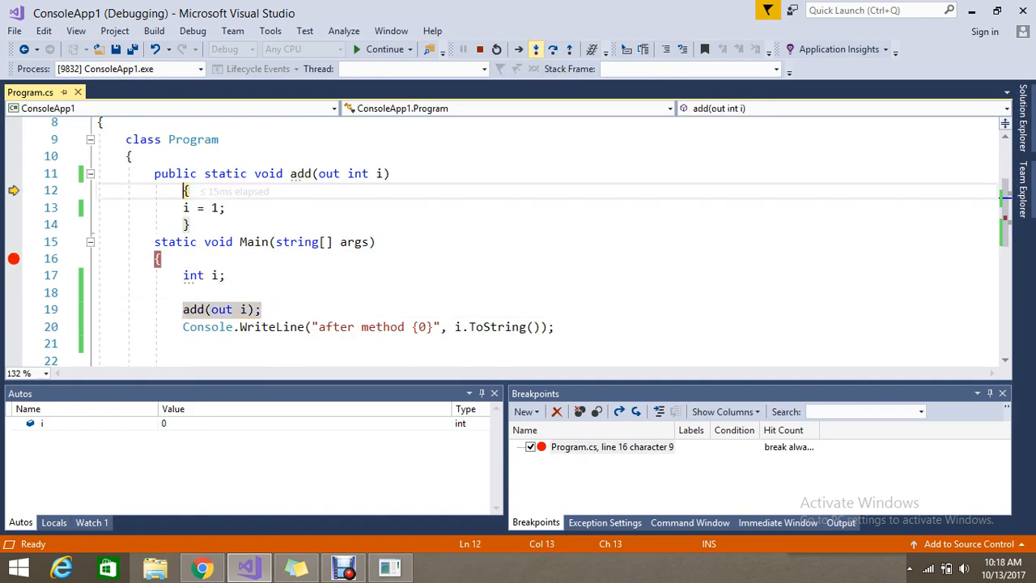
click(517, 50)
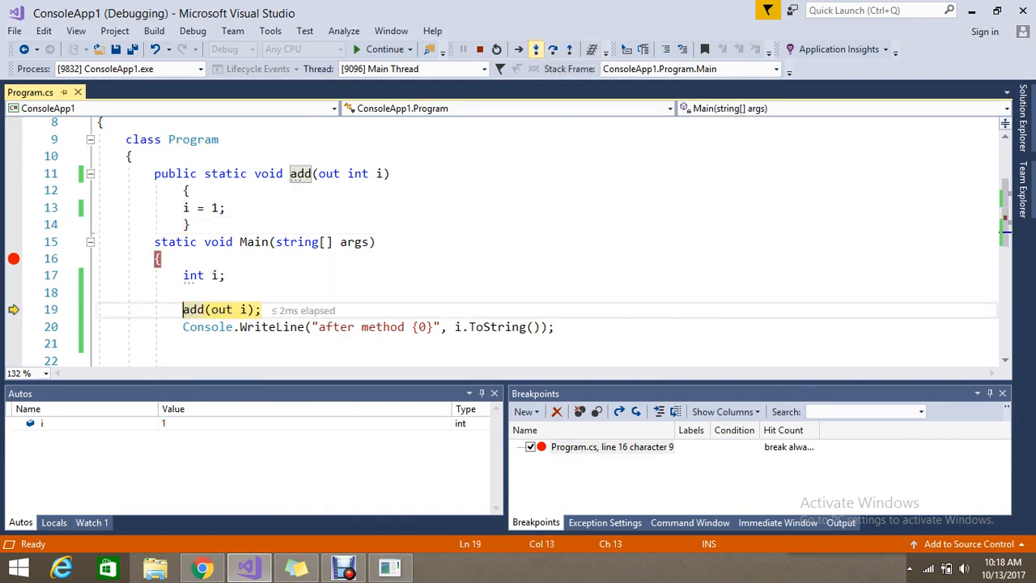
key(F10)
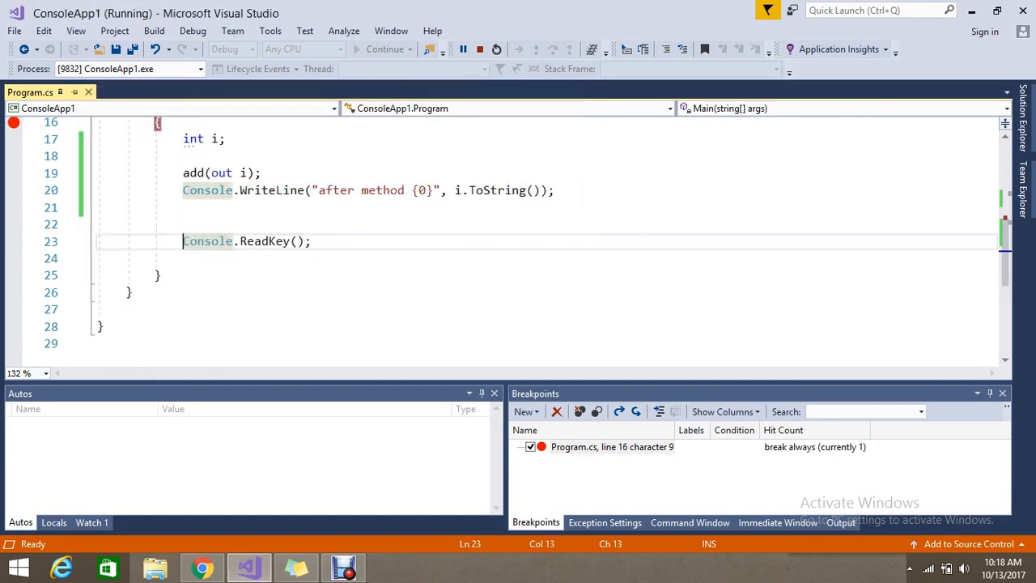
Stop debugging, close the Output window, and dismiss the naming rule tip.
click(480, 49)
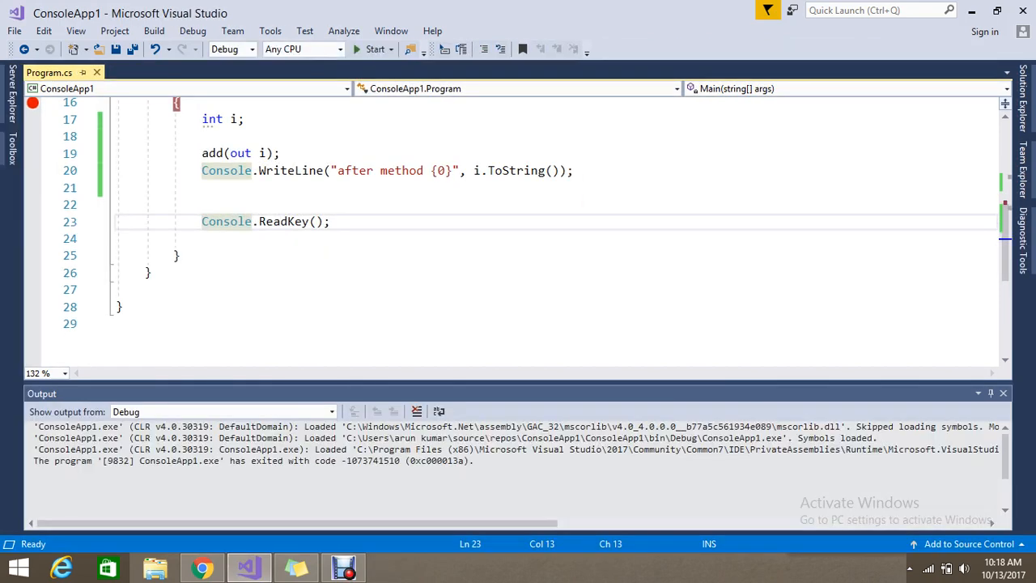
click(1003, 393)
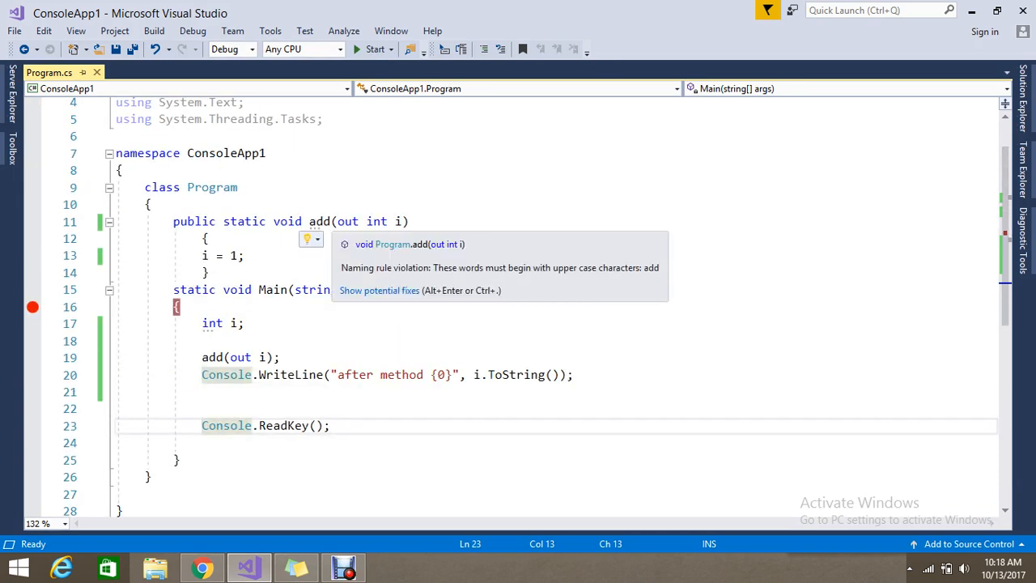
click(394, 289)
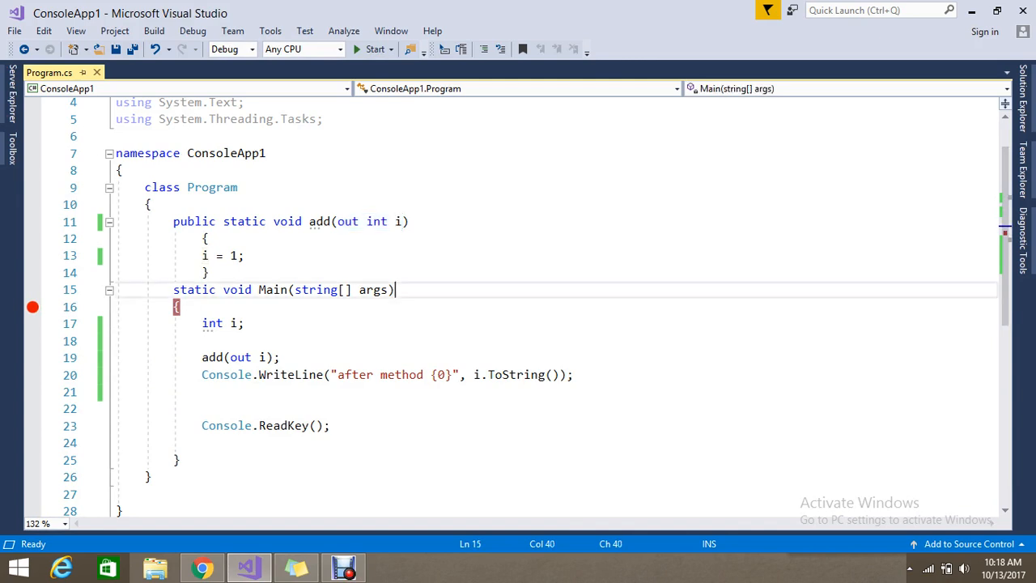